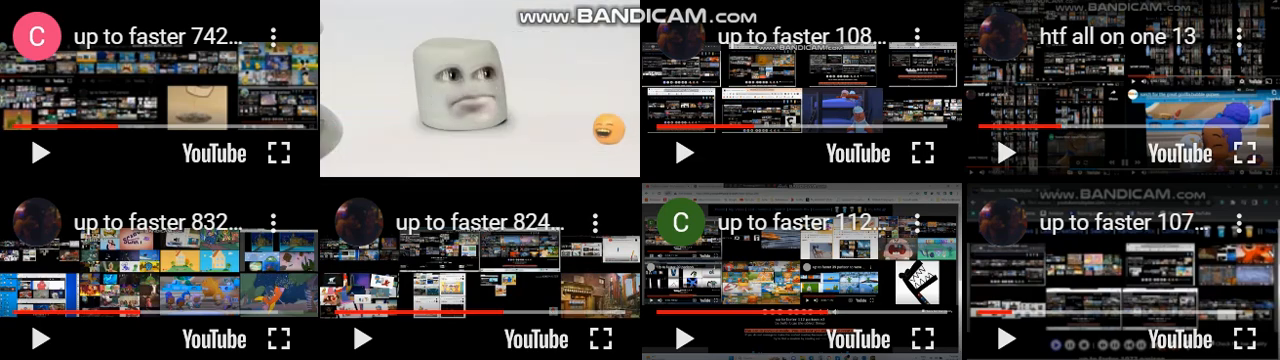
Rewind the playing Annoying Orange video in the second top-row player by 5 seconds.
click(480, 95)
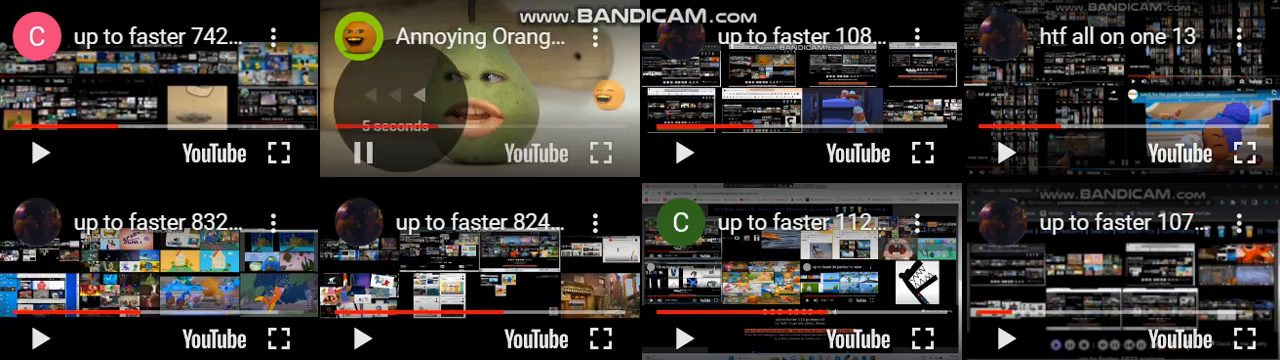